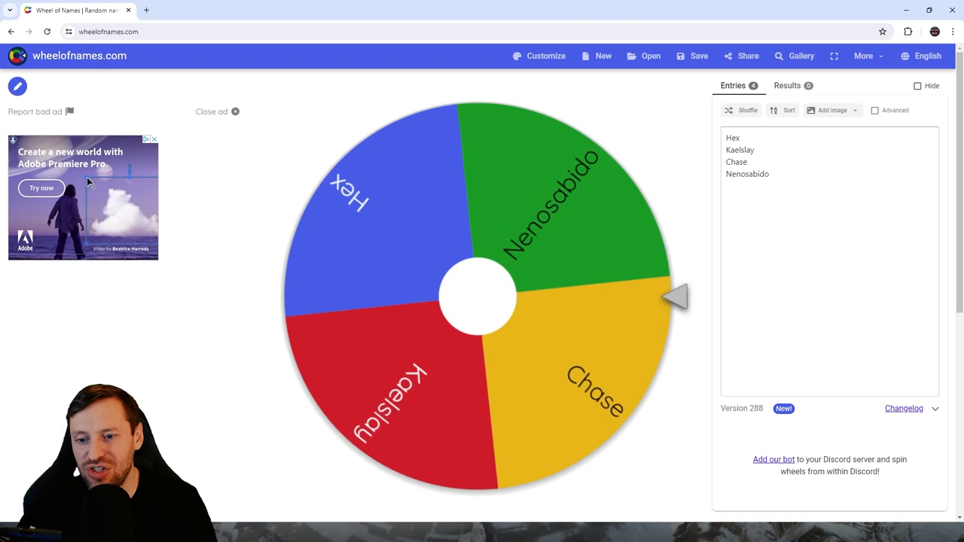
click(478, 294)
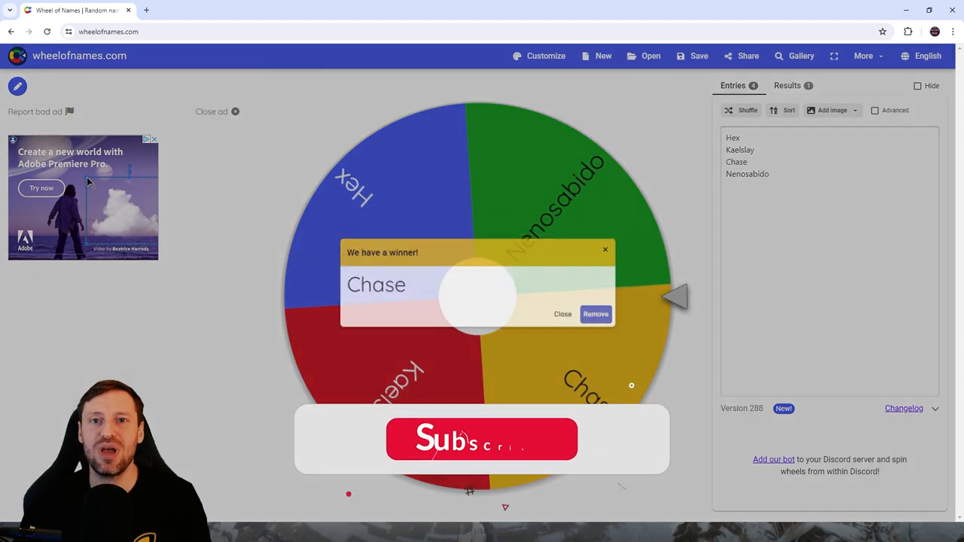